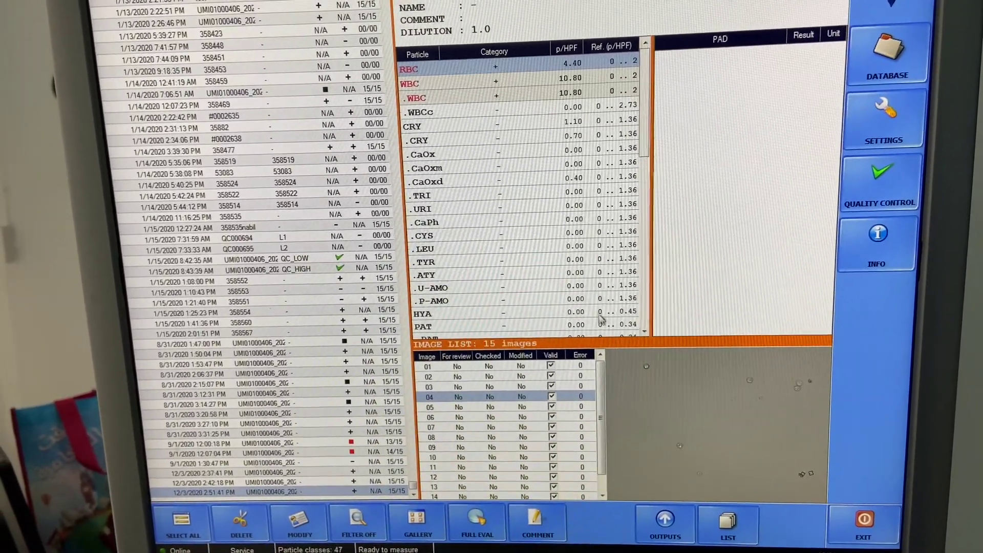
# Advance the sample's microscope field view from image 7 to image 8 of 15, showing RBC and WBC tags.
pyautogui.scroll(-3)
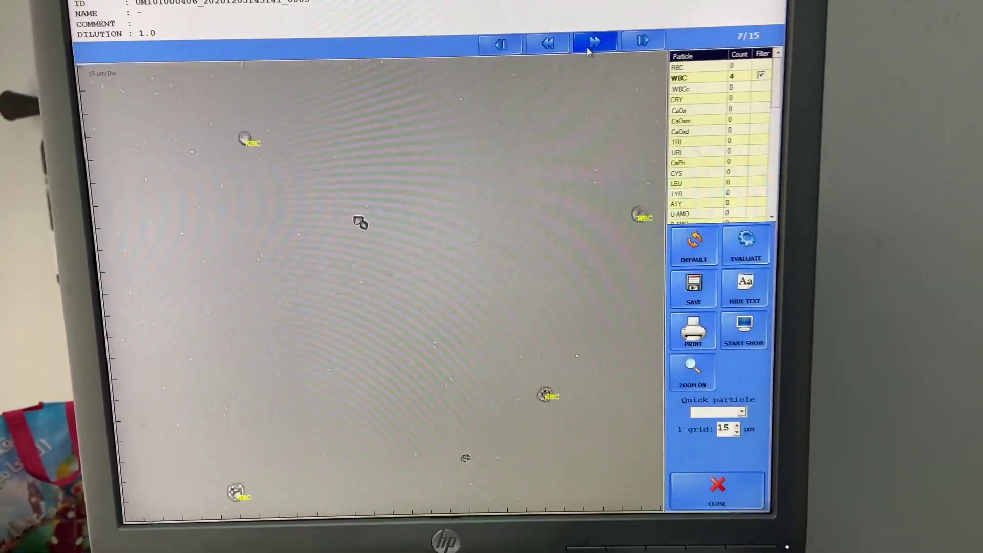
pyautogui.click(599, 41)
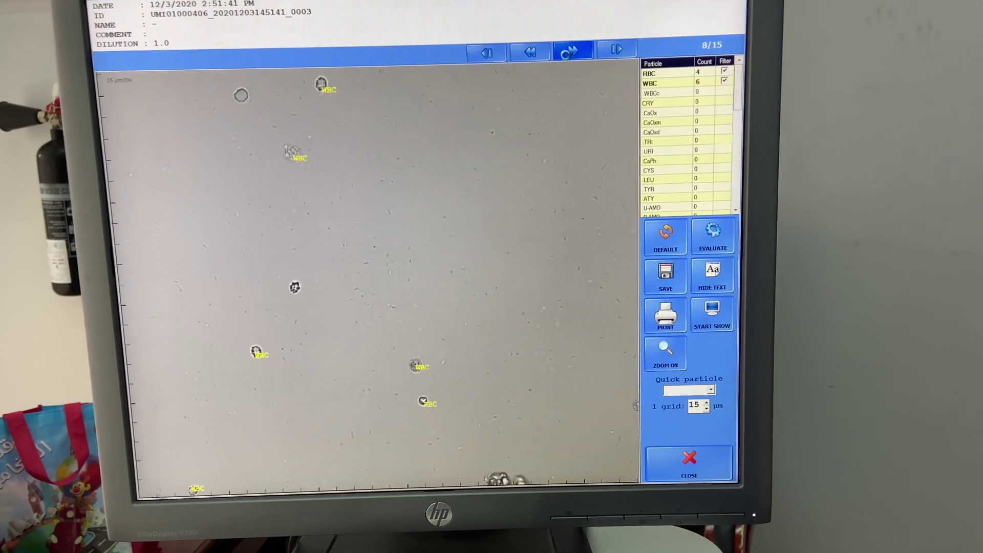